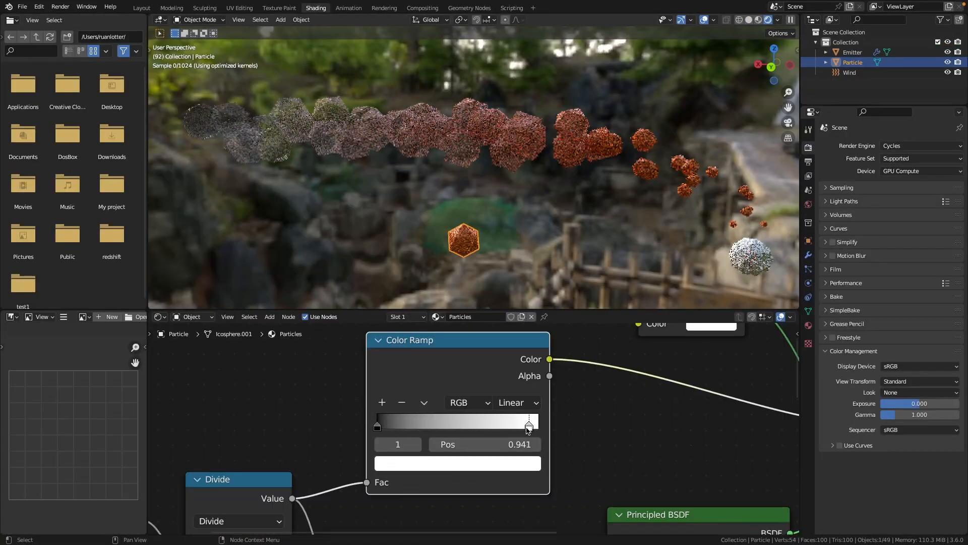
- Play the collision demo so white particles bounce off the long box and tilted plane
{"action": "left_click", "coordinate": [141, 8]}
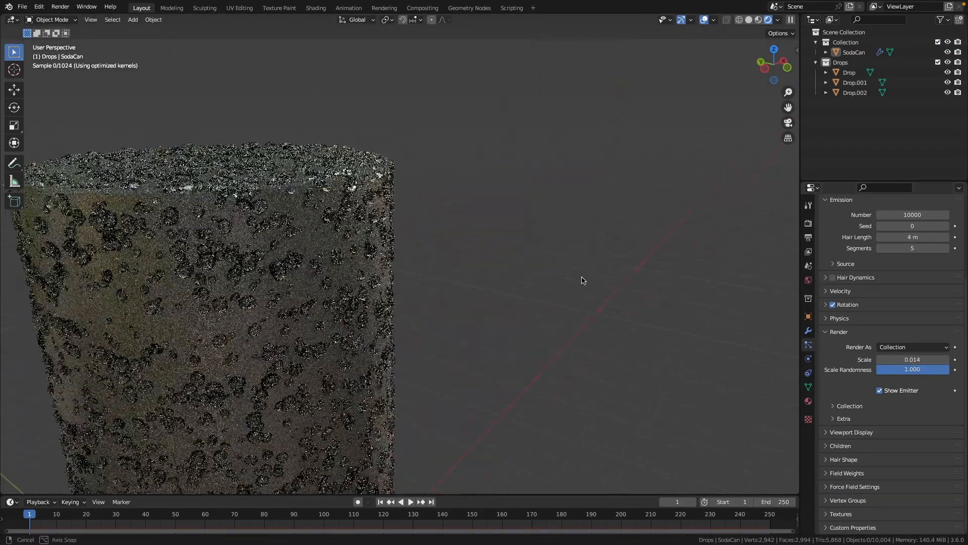
{"action": "left_click", "coordinate": [410, 501]}
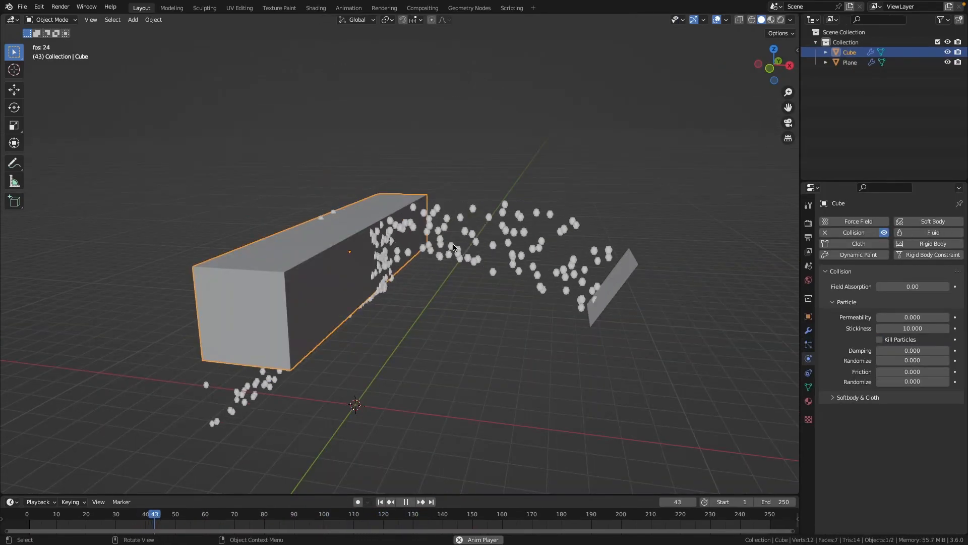
- Play the spiral force-field debris demo, then view the Flower1.png flower texture nodes
{"action": "left_click", "coordinate": [405, 501]}
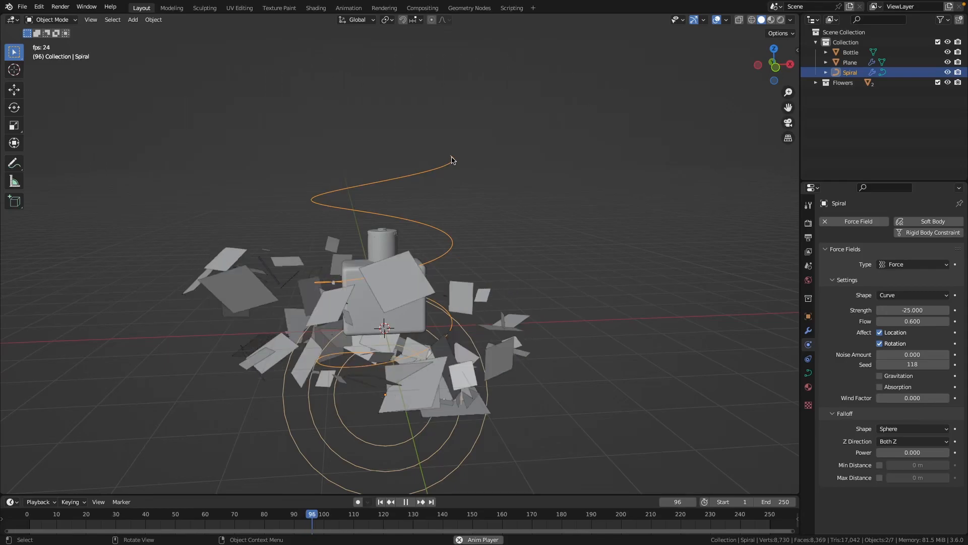
{"action": "left_click", "coordinate": [316, 8]}
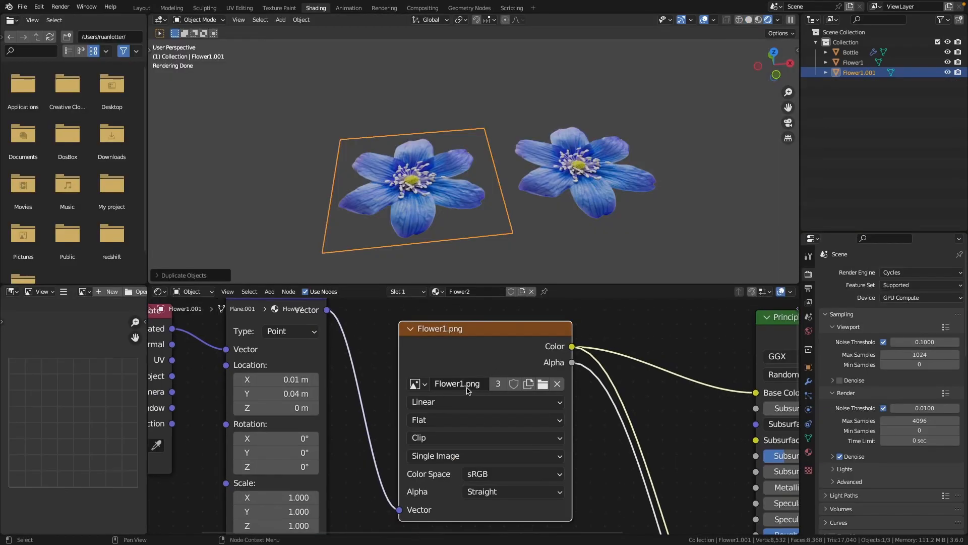